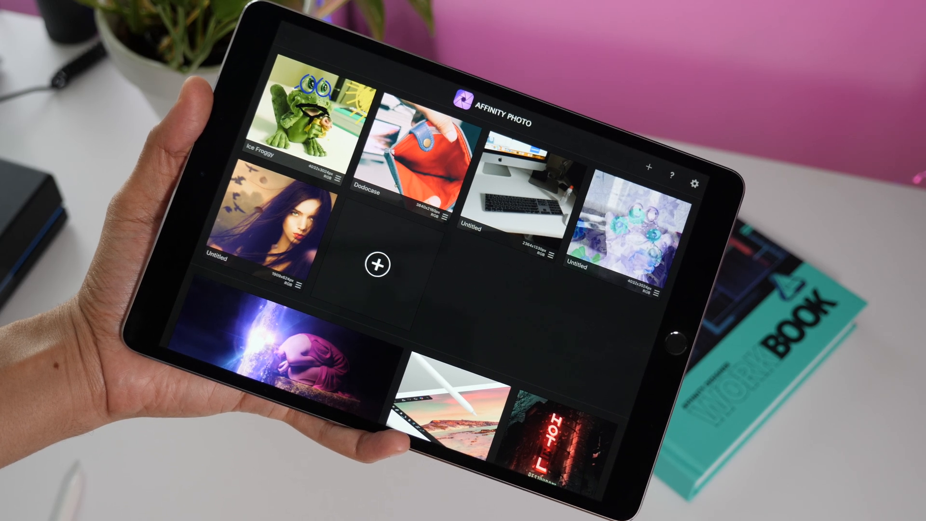
# - Import the frog photo with the glasses and sun doodles from the home screen's + menu
pyautogui.click(380, 263)
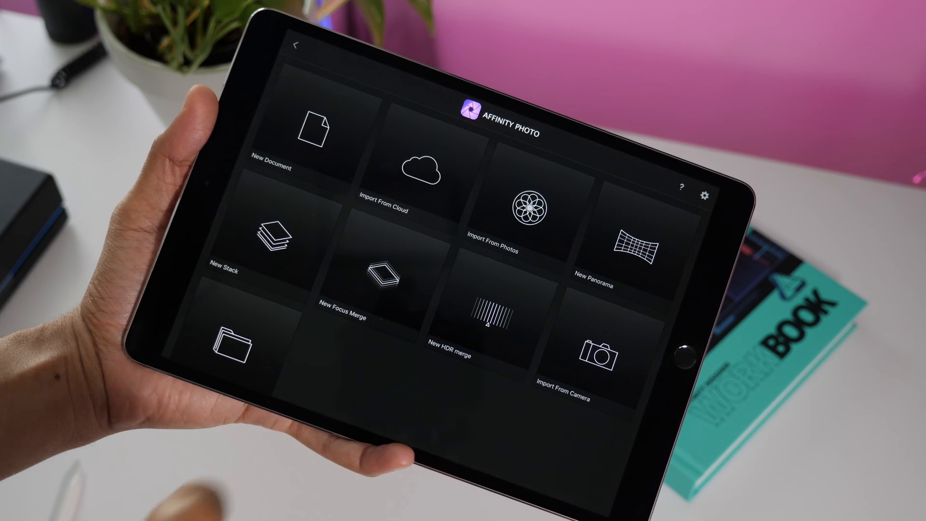
pyautogui.click(526, 206)
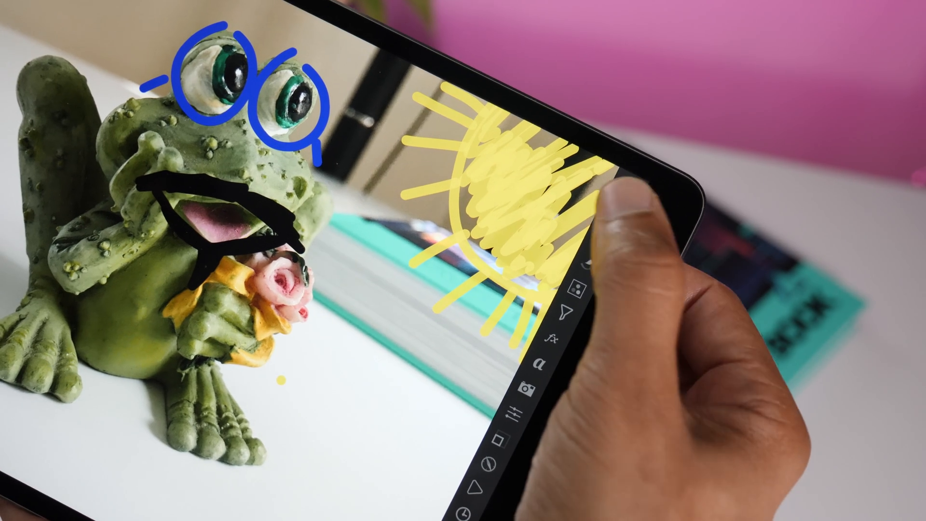
# - Add an adjustment layer to start building the frog photo's colour grade
pyautogui.click(619, 223)
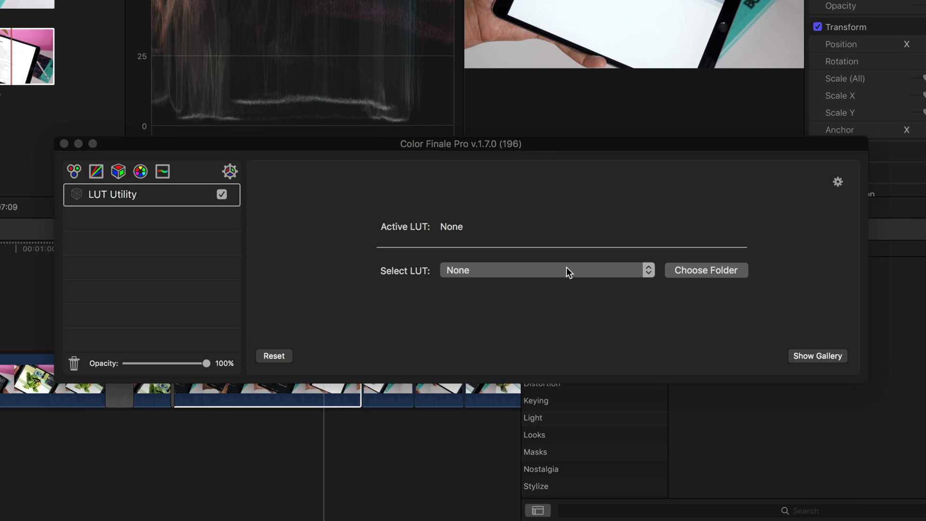
# - Choose the Affinity-exported LUT in ColorFinale's LUT Utility for the tablet clip
pyautogui.click(544, 270)
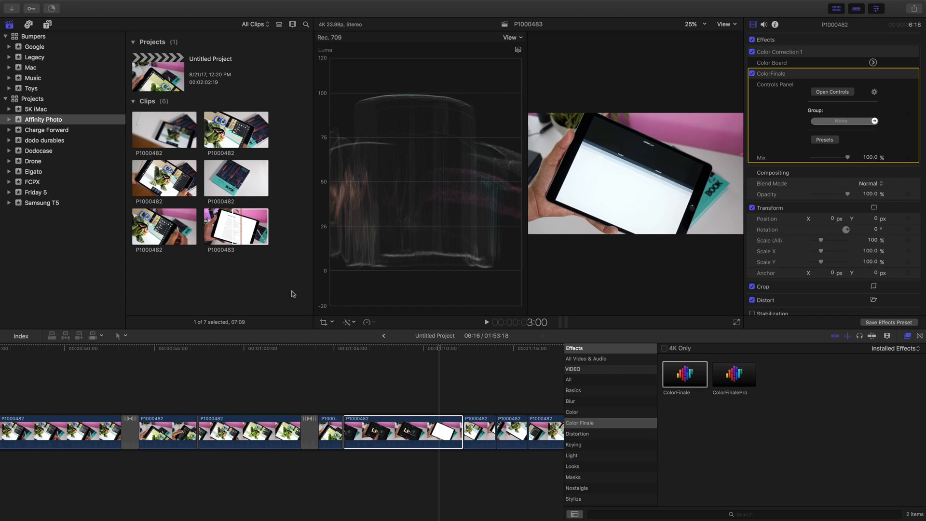
pyautogui.click(440, 348)
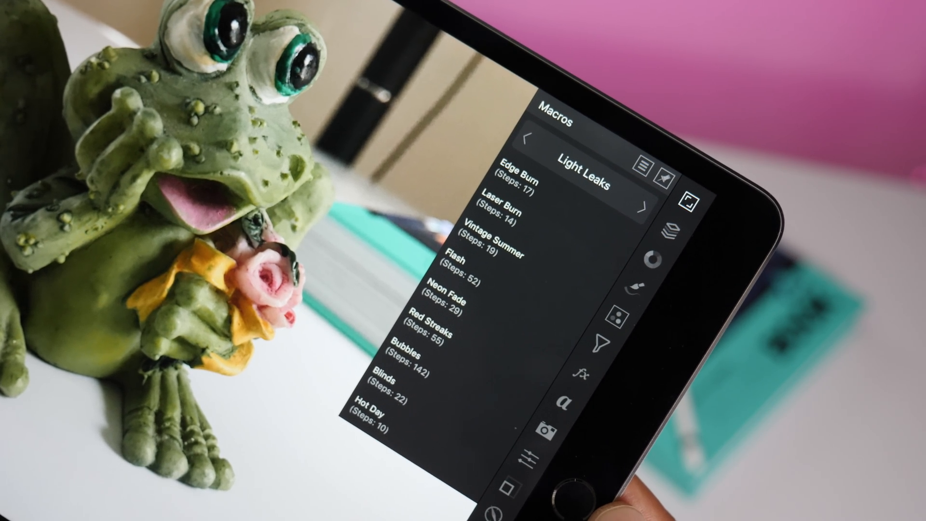
# - Advance the macro panel from Light Leaks to the Image Styles category
pyautogui.click(644, 203)
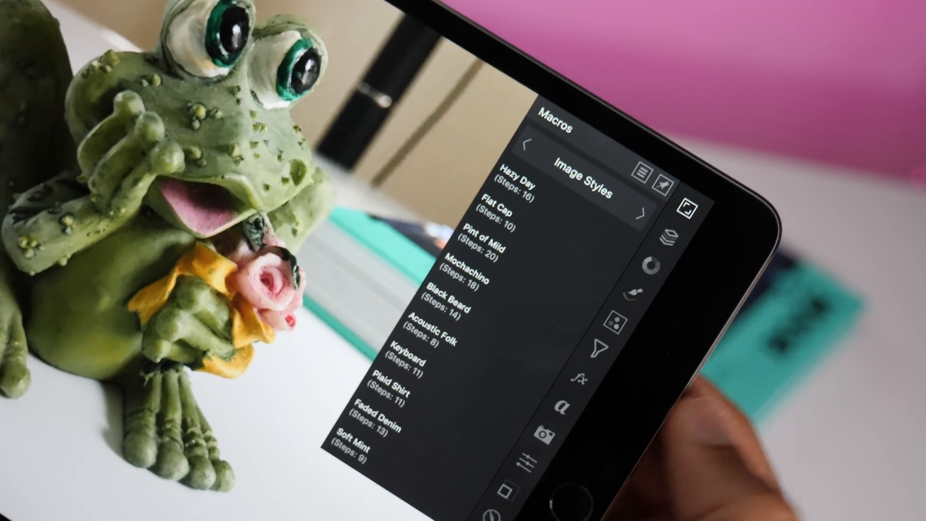